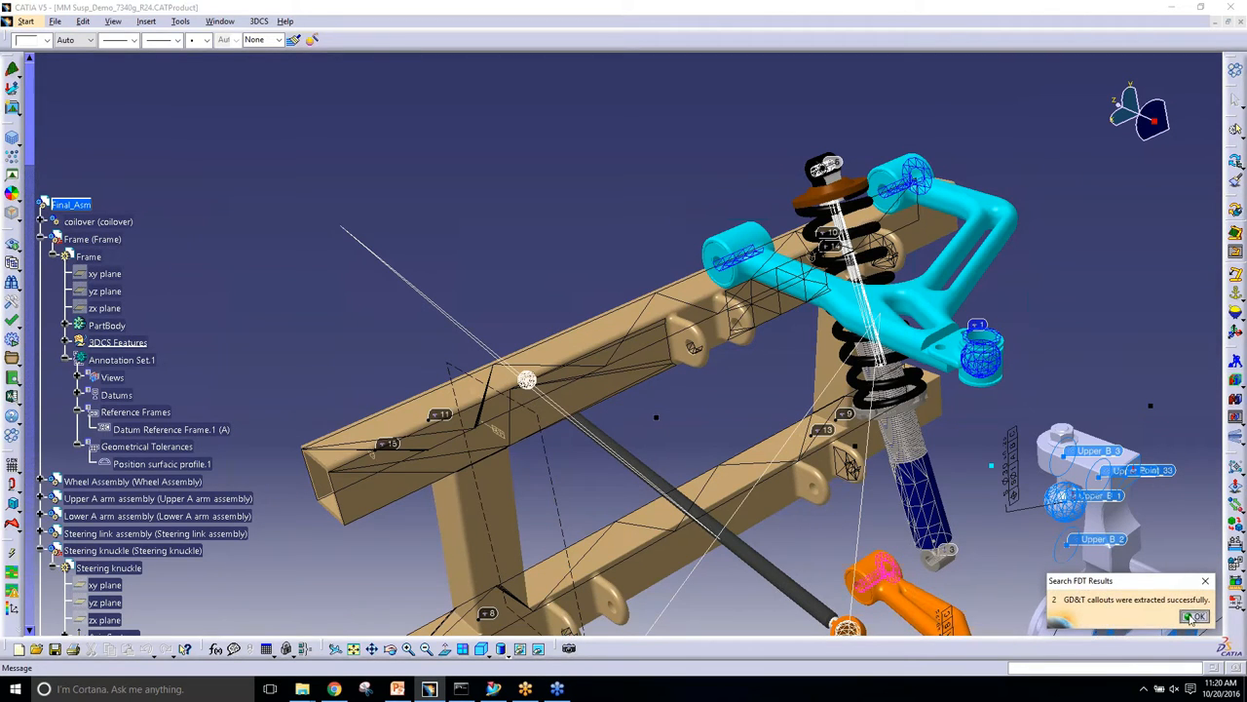
- Dismiss the extraction results message and rotate the assembly toward the steering knuckle side
{"action": "left_click", "coordinate": [1195, 616]}
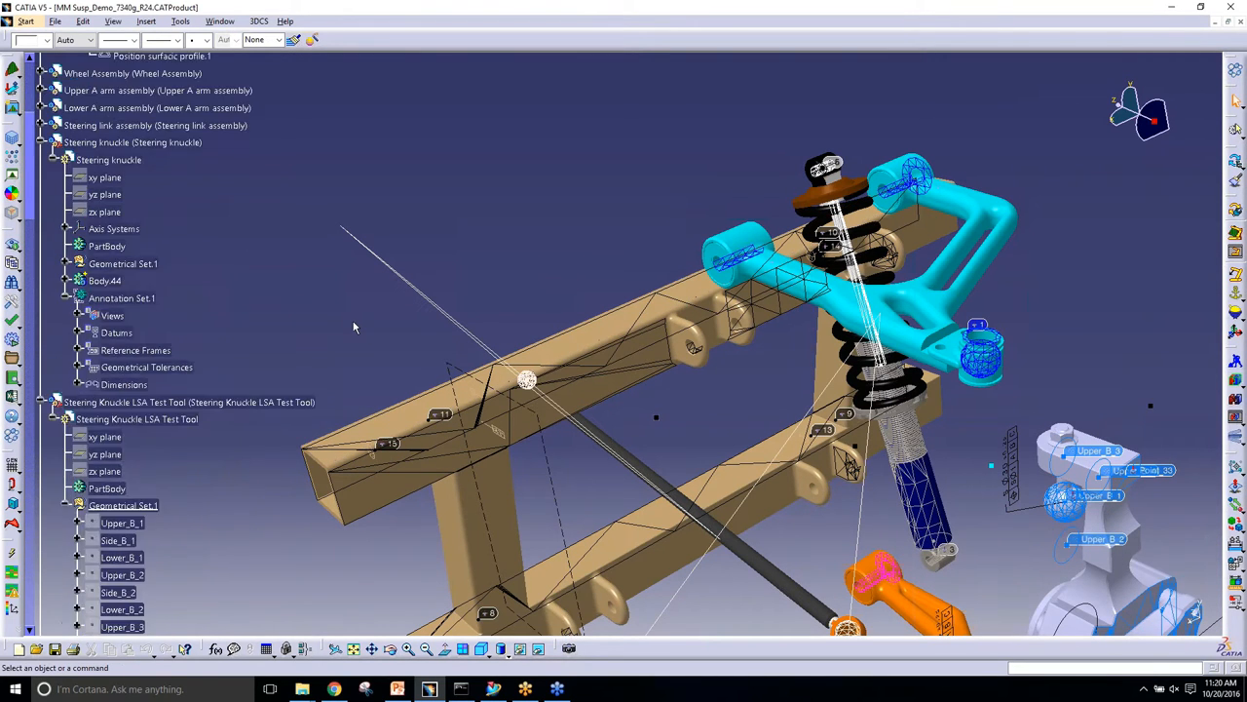
{"action": "scroll", "scroll_direction": "down", "scroll_amount": 3}
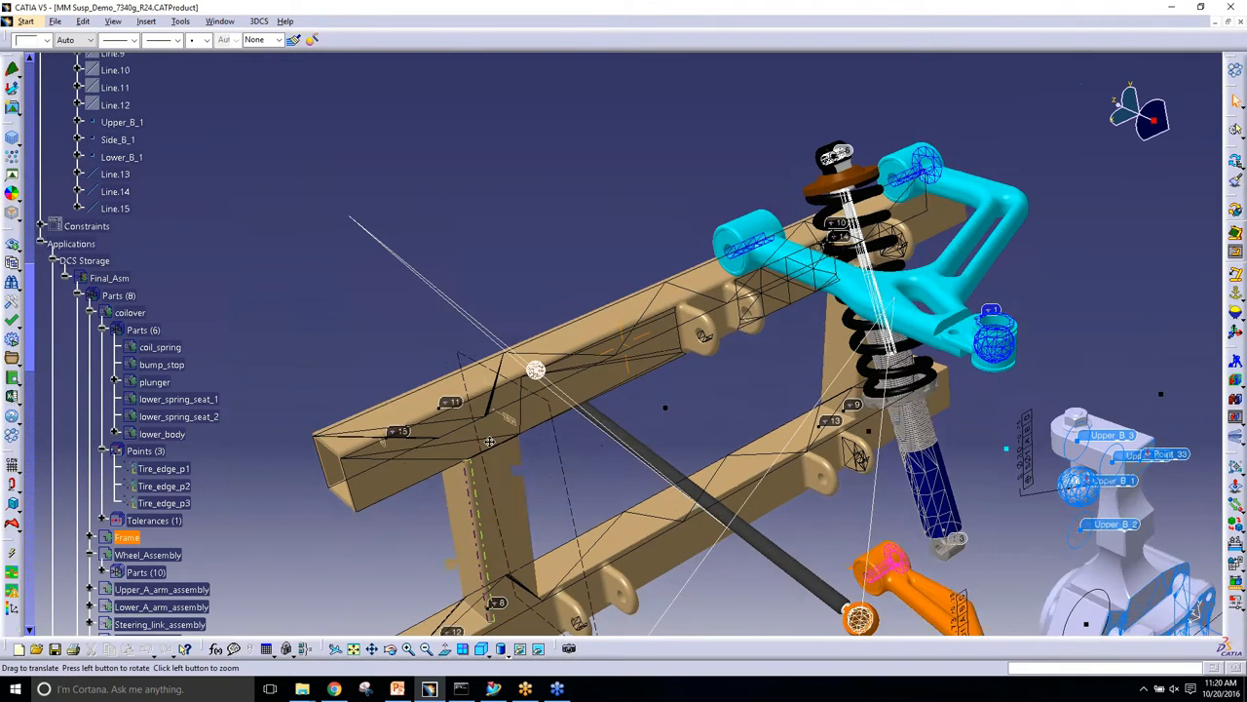
{"action": "left_click_drag", "start_coordinate": [536, 371], "coordinate": [570, 273]}
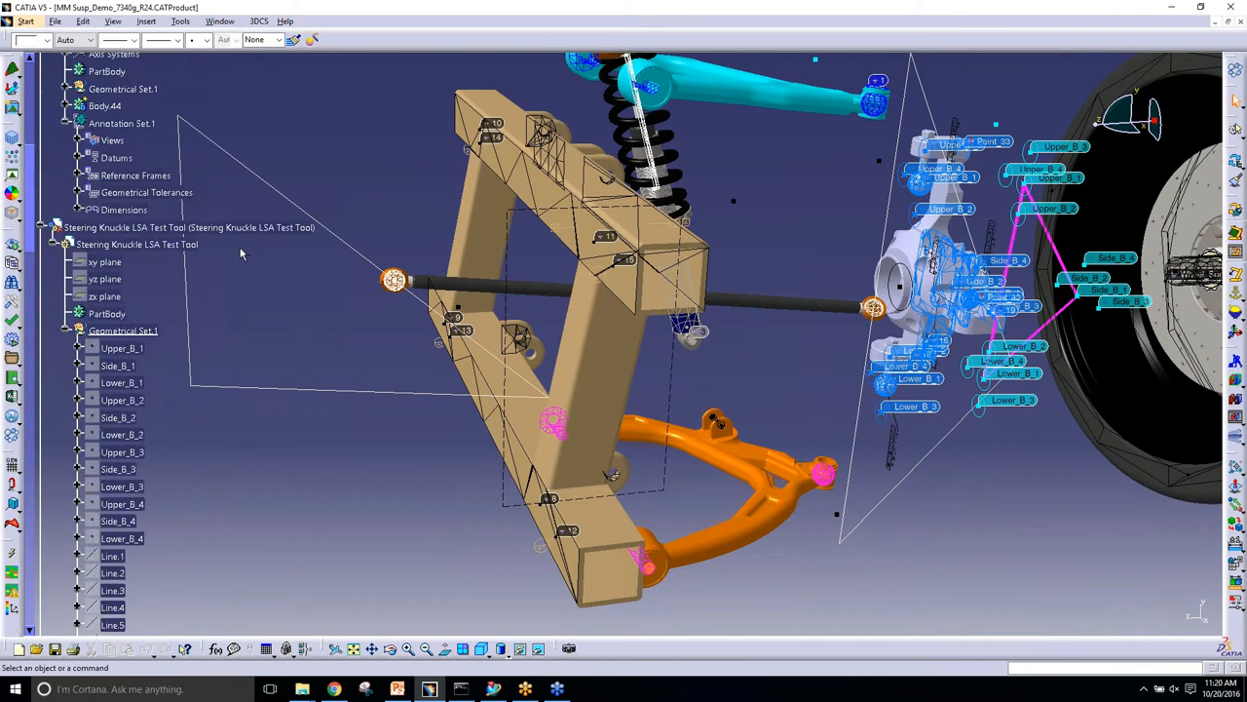
- Confirm deleting the 12 selected test-tool entities
{"action": "scroll", "scroll_direction": "down", "scroll_amount": 3}
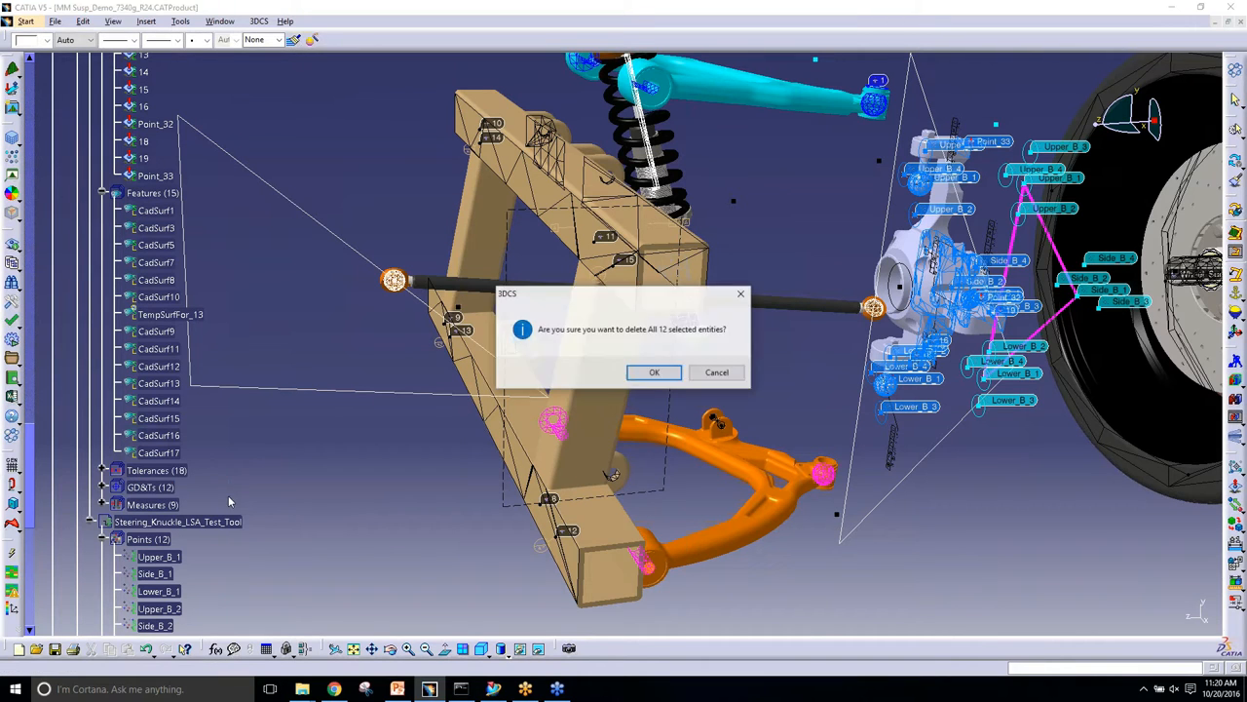
{"action": "left_click", "coordinate": [654, 372]}
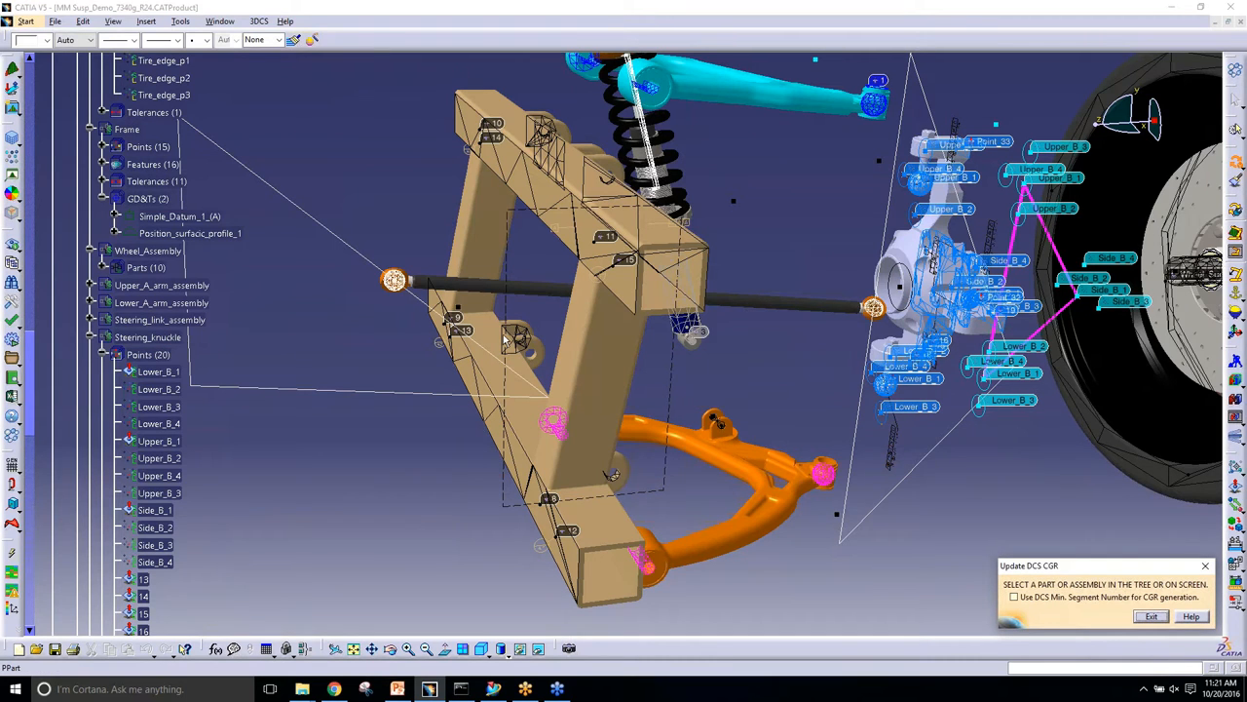
- Exit Update DCS CGR, use the feature point commands, and expand Frame > Points (15)
{"action": "left_click", "coordinate": [1151, 616]}
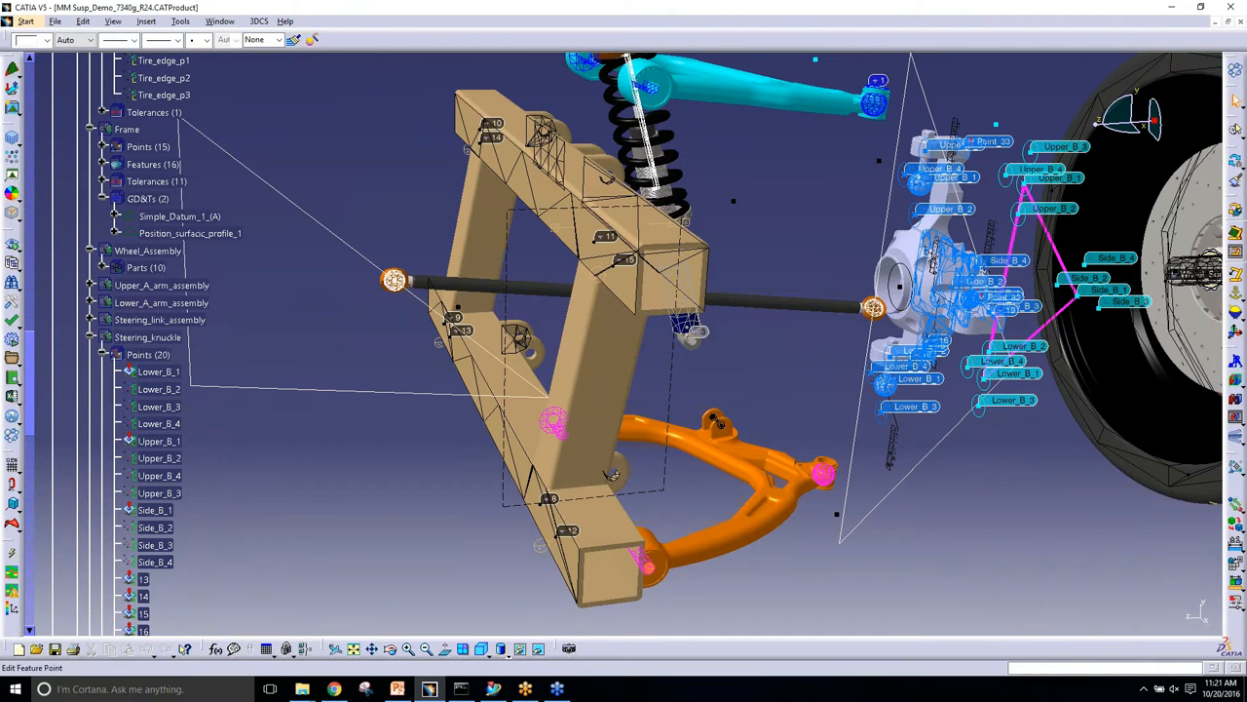
{"action": "left_click", "coordinate": [145, 267]}
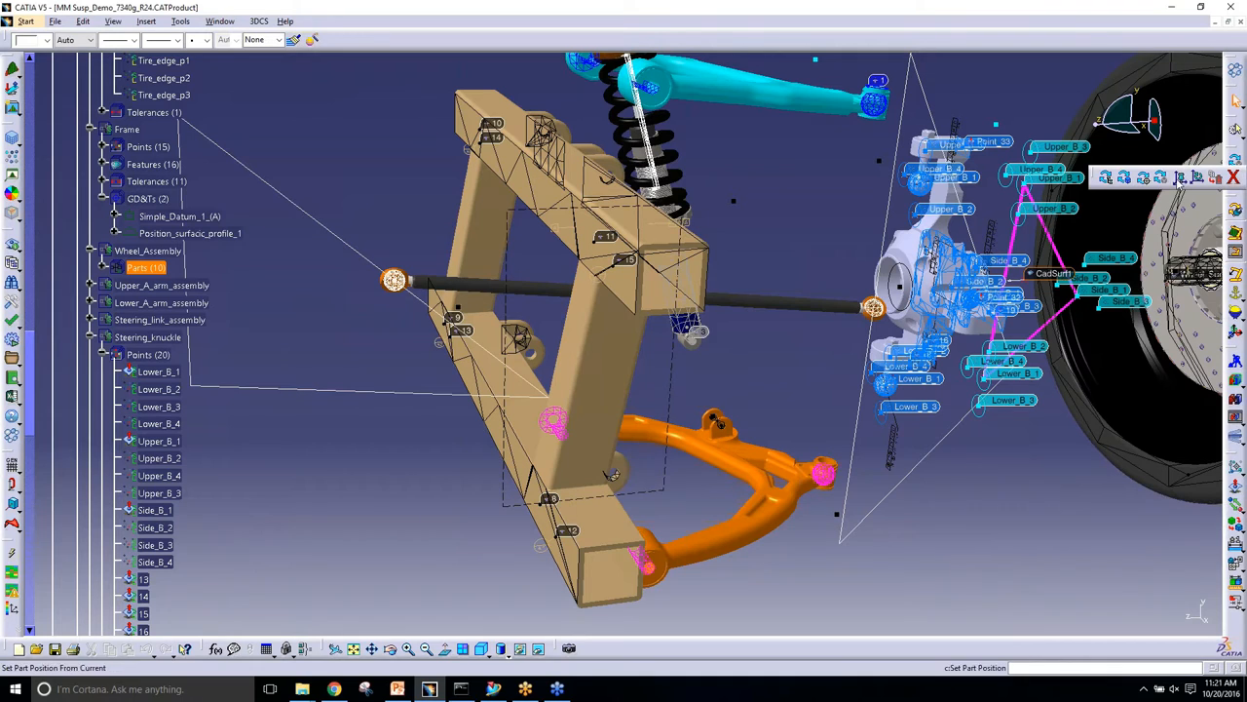
{"action": "left_click", "coordinate": [148, 336]}
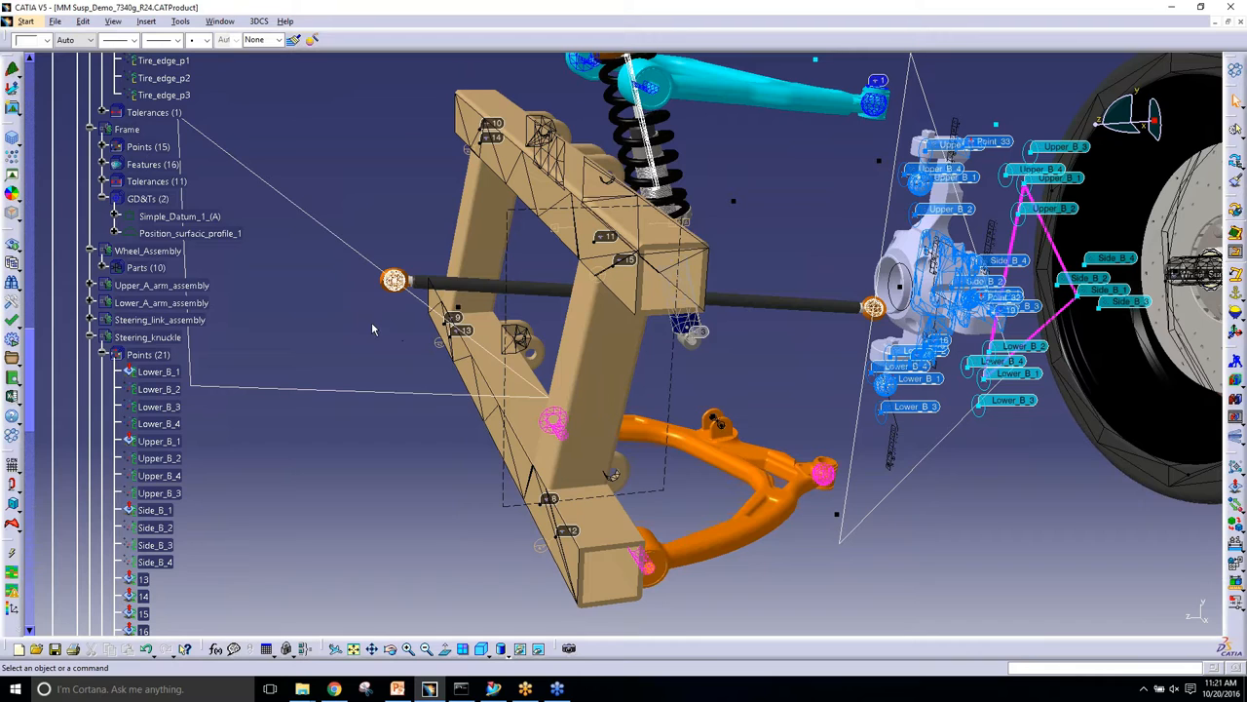
{"action": "mouse_move", "coordinate": [195, 210]}
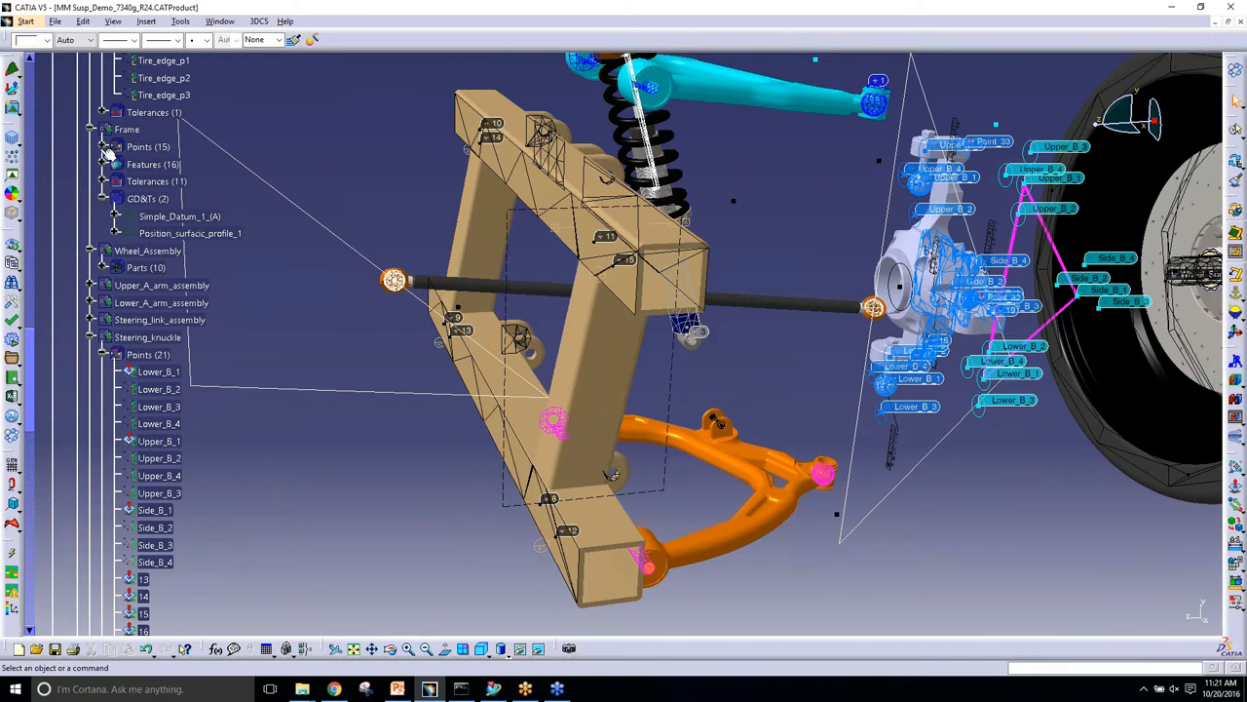
{"action": "left_click", "coordinate": [105, 146]}
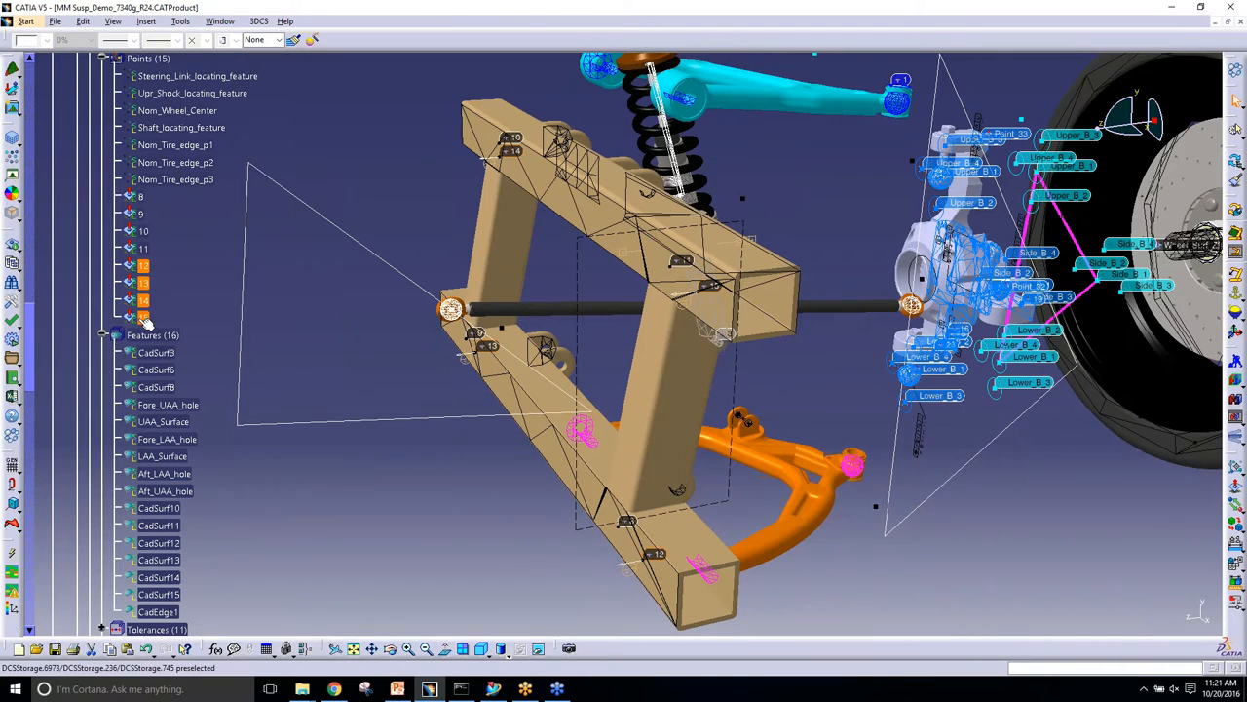
- Select Frame points 12–15, then expand Steering_knuckle GD&Ts (12) and select Flatness_1
{"action": "left_click", "coordinate": [144, 319]}
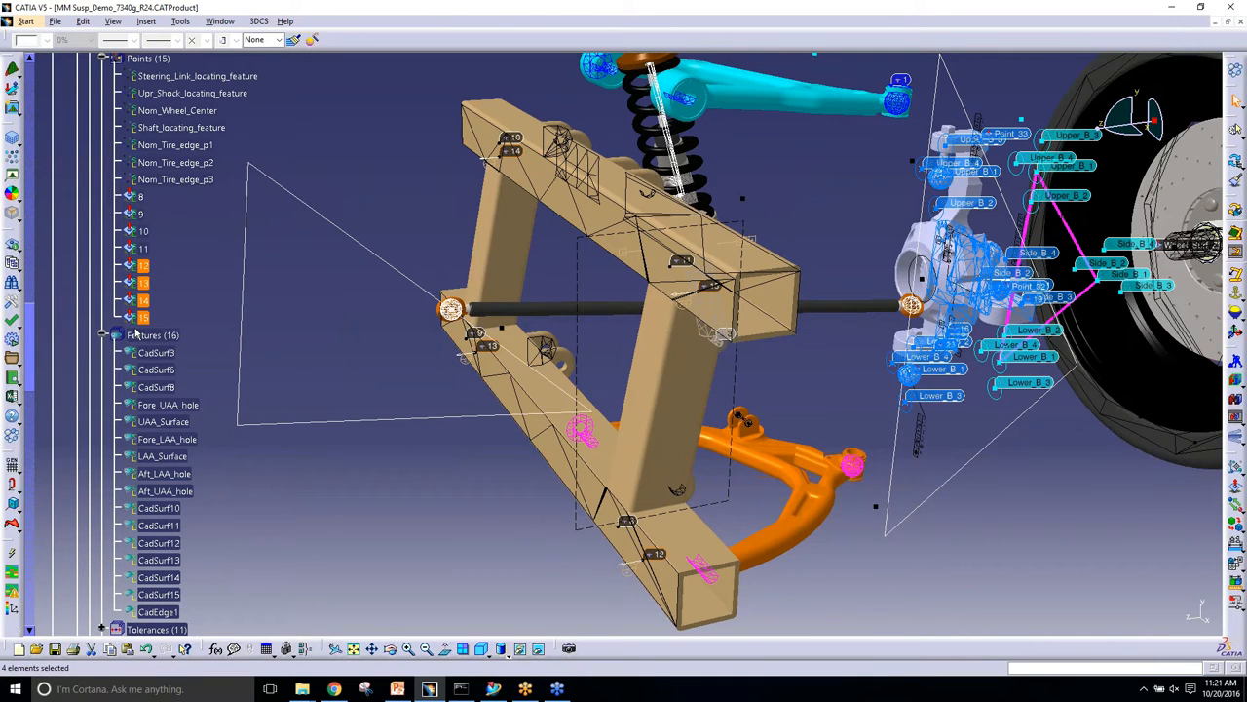
{"action": "mouse_move", "coordinate": [137, 334]}
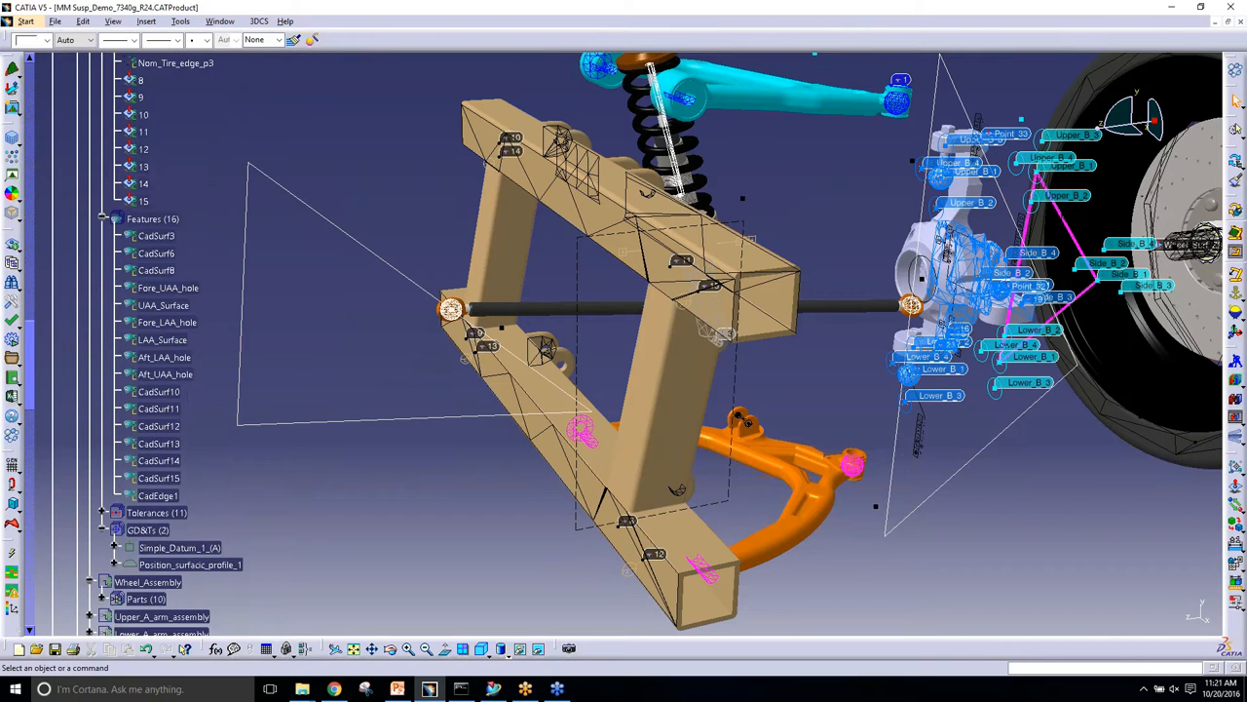
{"action": "left_click", "coordinate": [190, 448]}
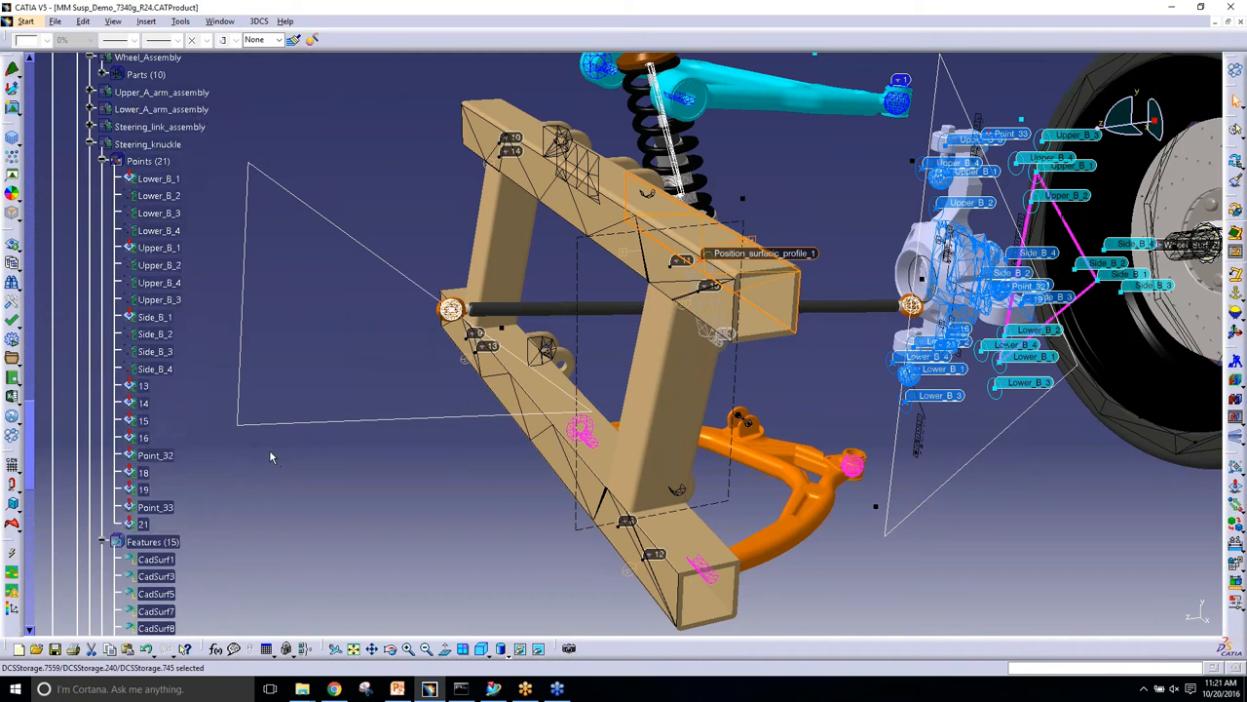
{"action": "scroll", "scroll_direction": "down", "scroll_amount": 3}
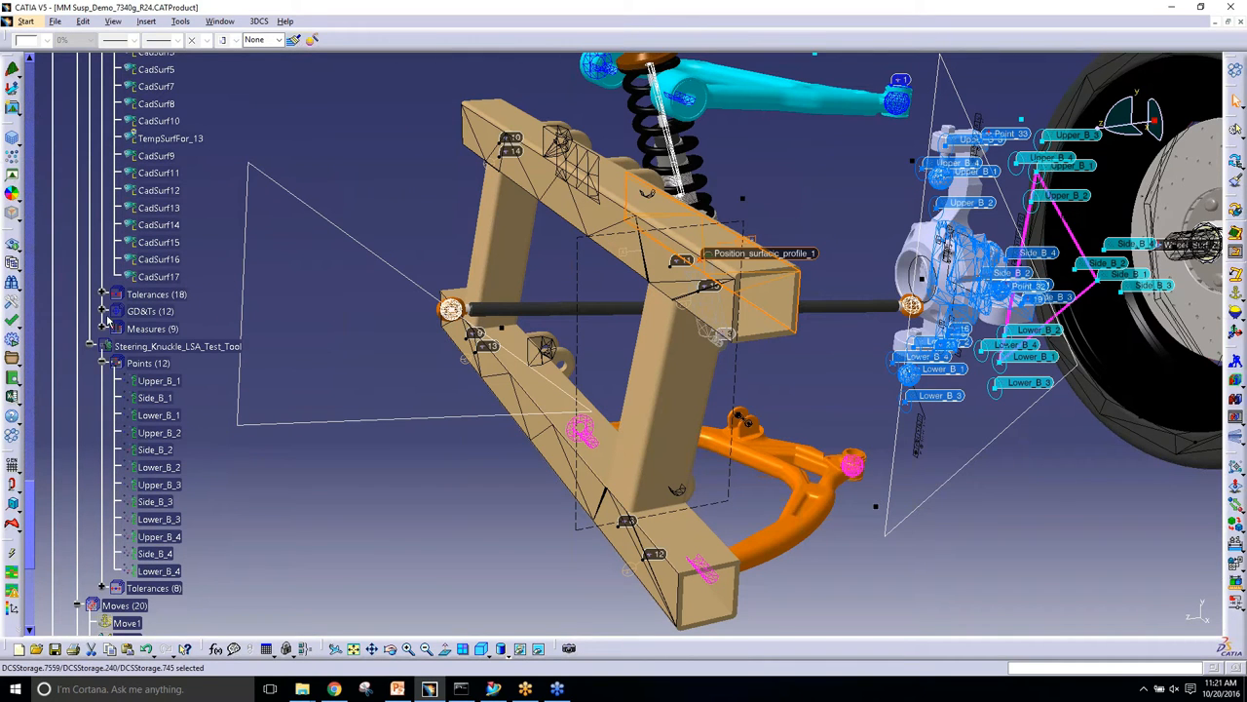
{"action": "left_click", "coordinate": [104, 311]}
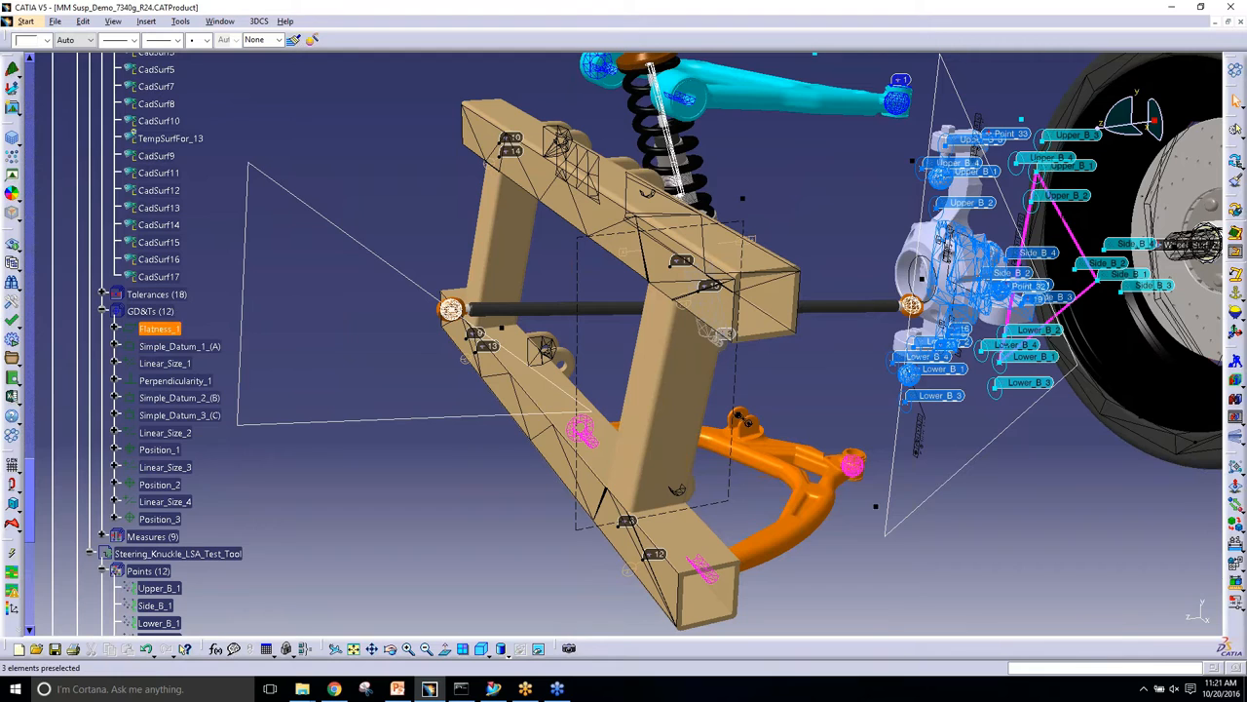
{"action": "left_click", "coordinate": [336, 313]}
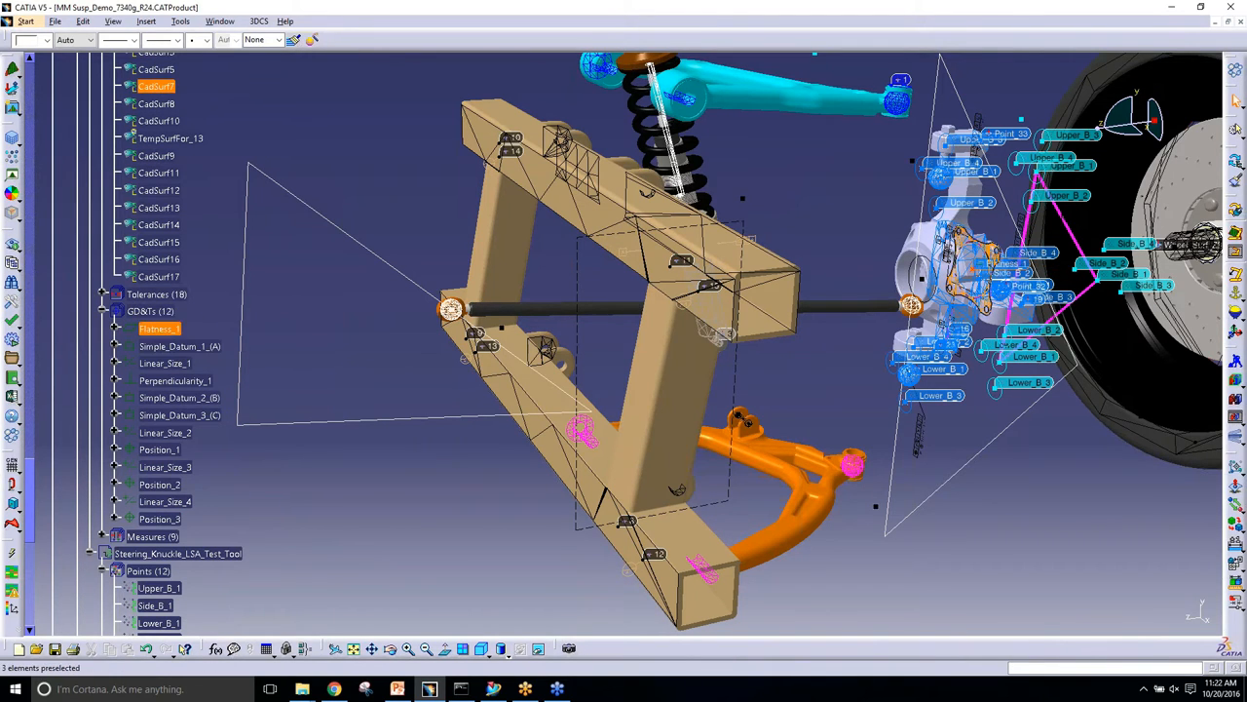
{"action": "double_click", "coordinate": [158, 328]}
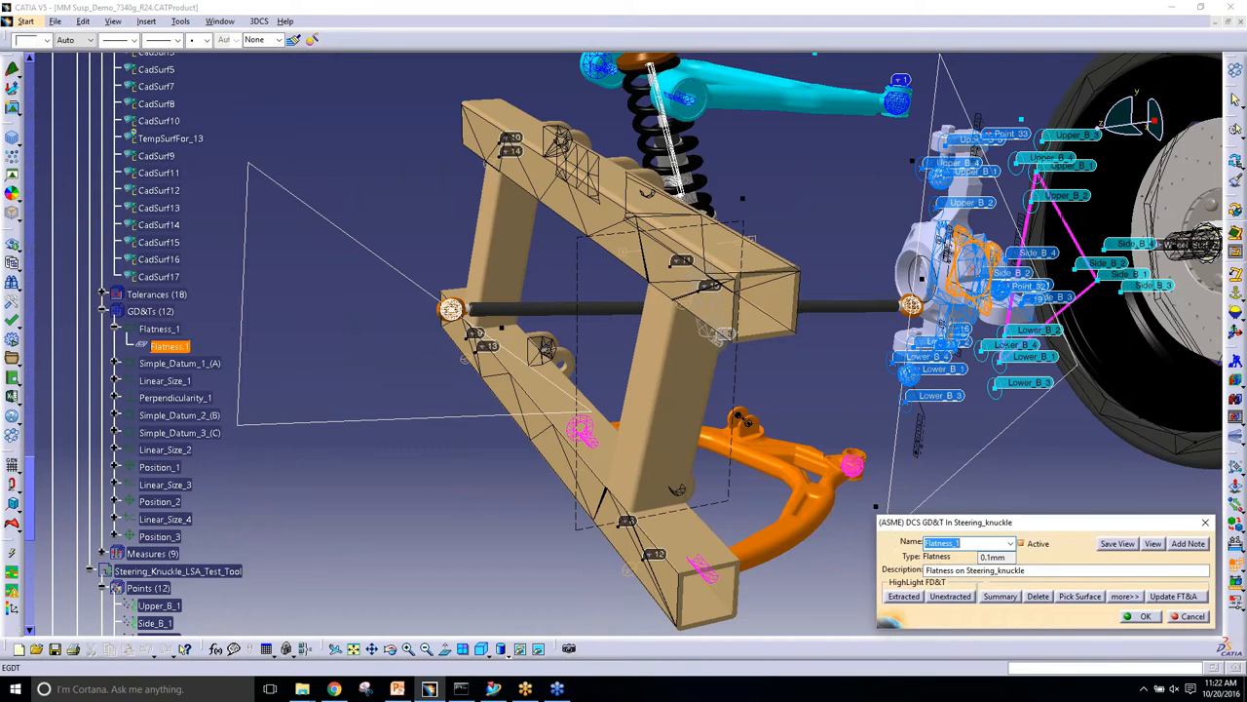
{"action": "mouse_move", "coordinate": [1132, 602]}
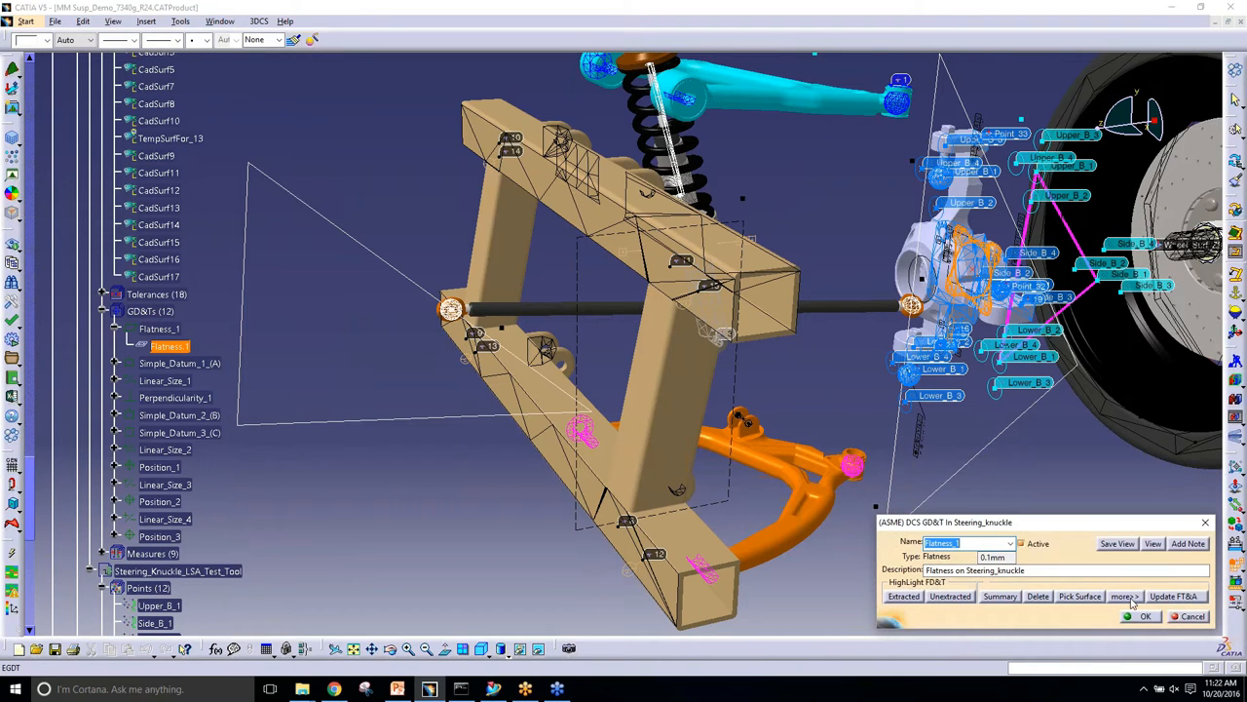
{"action": "left_click", "coordinate": [1126, 595]}
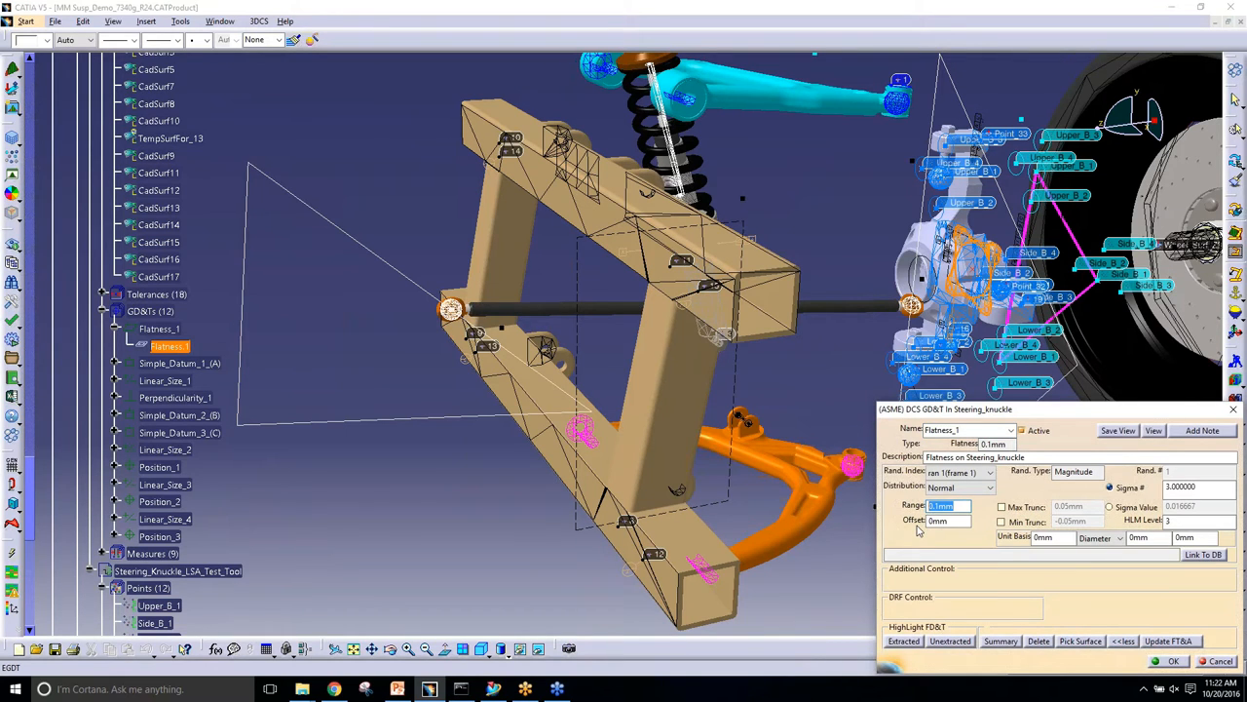
{"action": "mouse_move", "coordinate": [914, 530]}
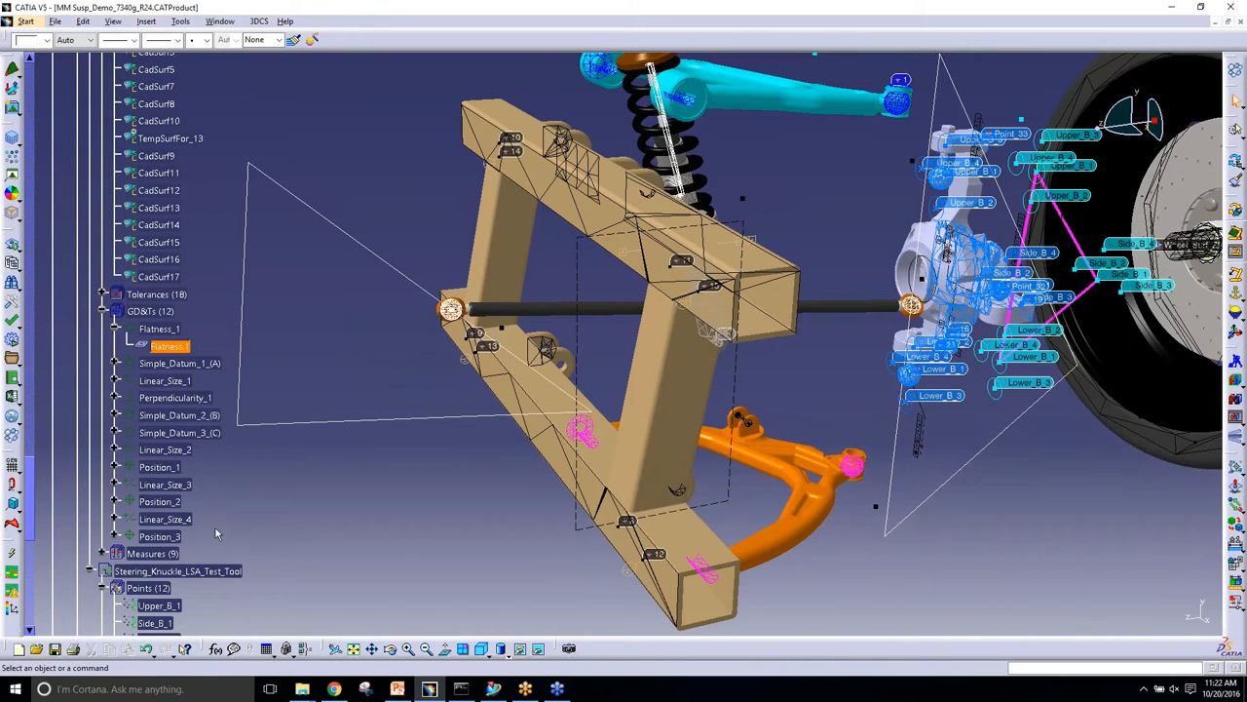
- Set Position_3's range to 0.2 mm and update its FT&A callout
{"action": "double_click", "coordinate": [159, 536]}
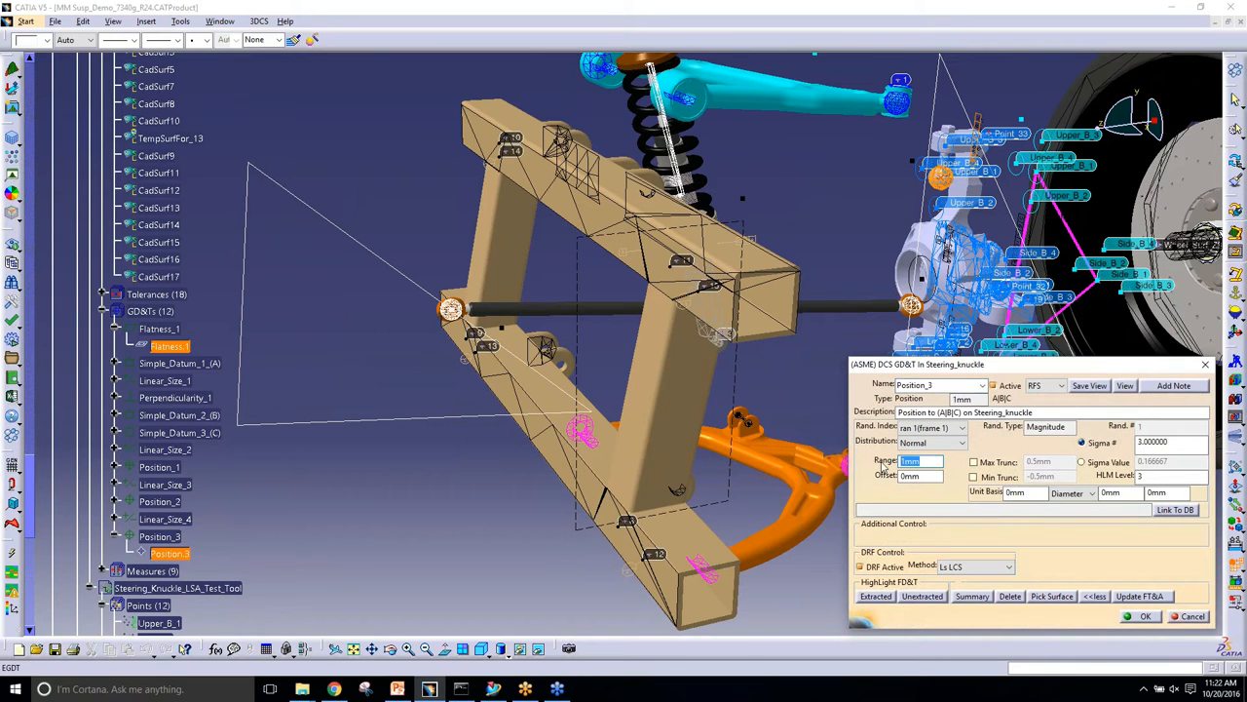
{"action": "type", "text": "0.2"}
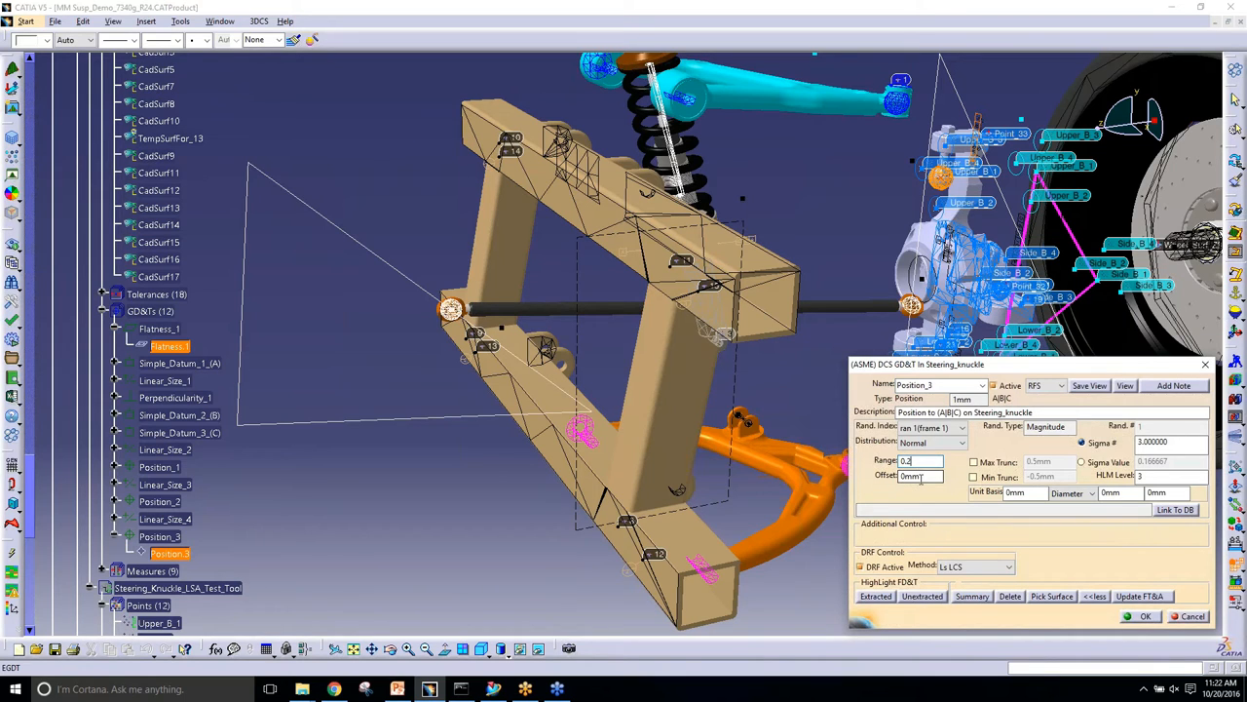
{"action": "left_click", "coordinate": [921, 475]}
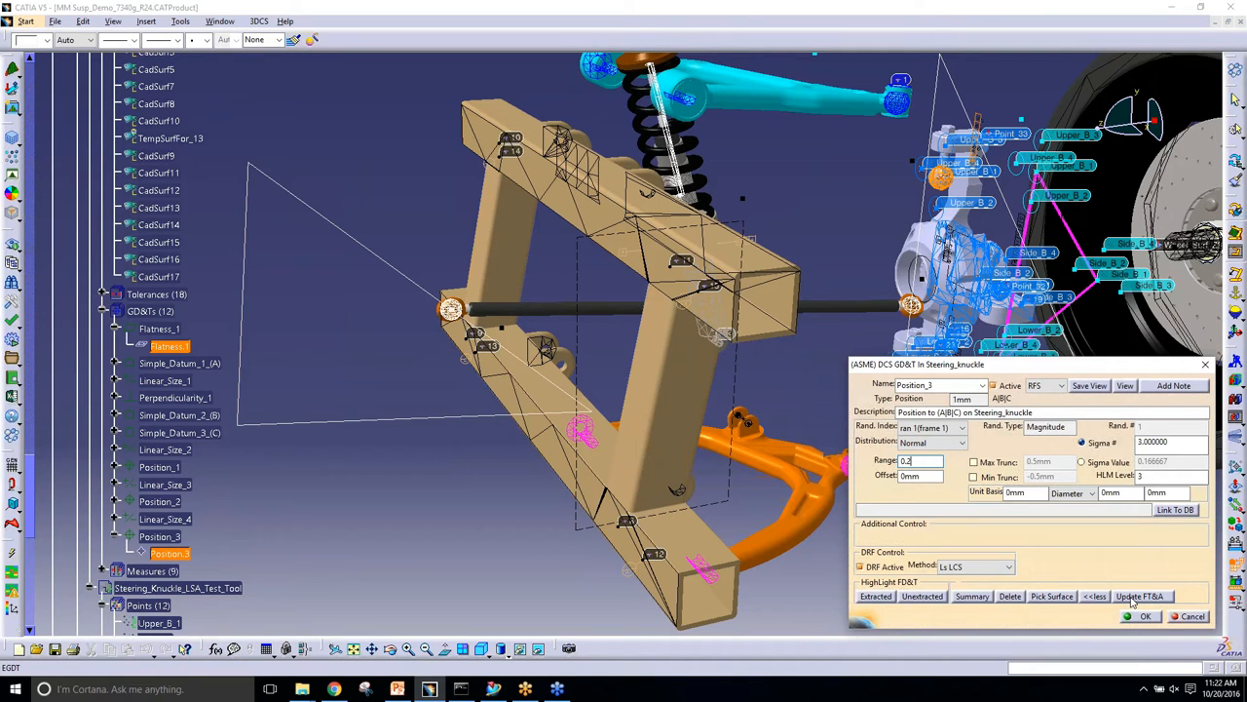
{"action": "left_click", "coordinate": [1139, 595]}
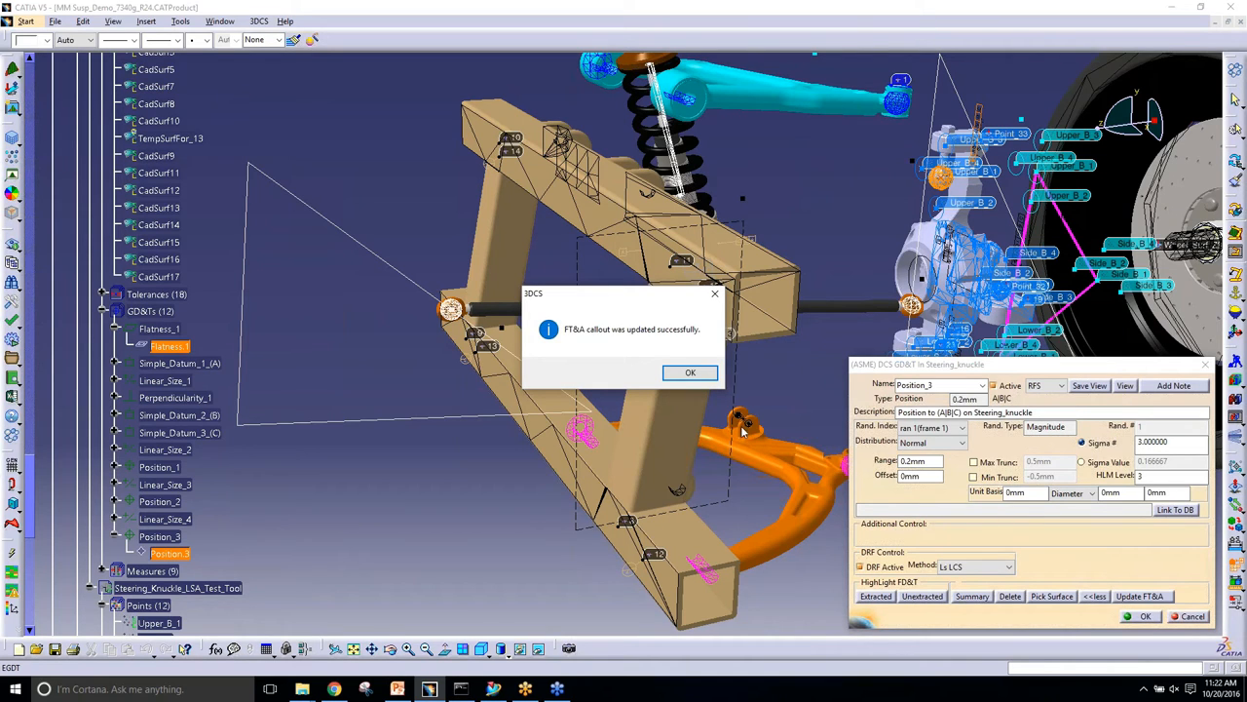
- Acknowledge the successful FT&A callout update message
{"action": "left_click", "coordinate": [690, 373]}
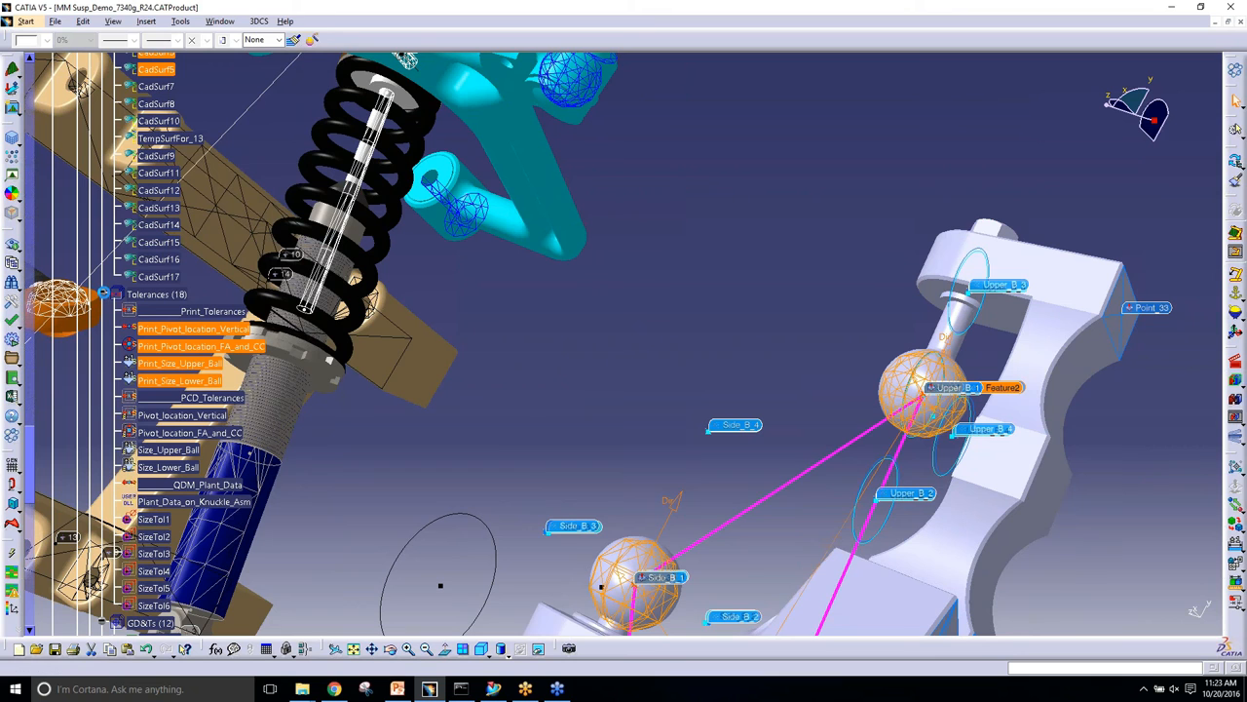
- Run Deviate and orbit around the steering knuckle joints
{"action": "left_click", "coordinate": [117, 311]}
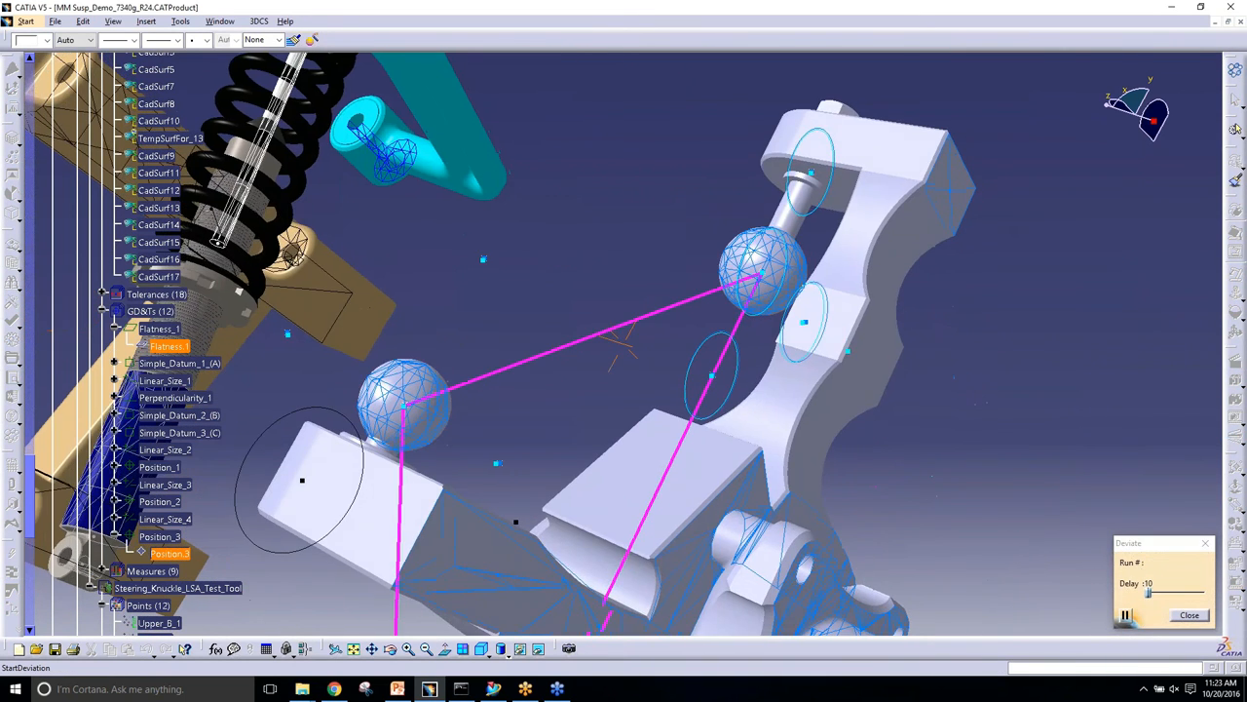
{"action": "left_click_drag", "start_coordinate": [624, 341], "coordinate": [663, 292]}
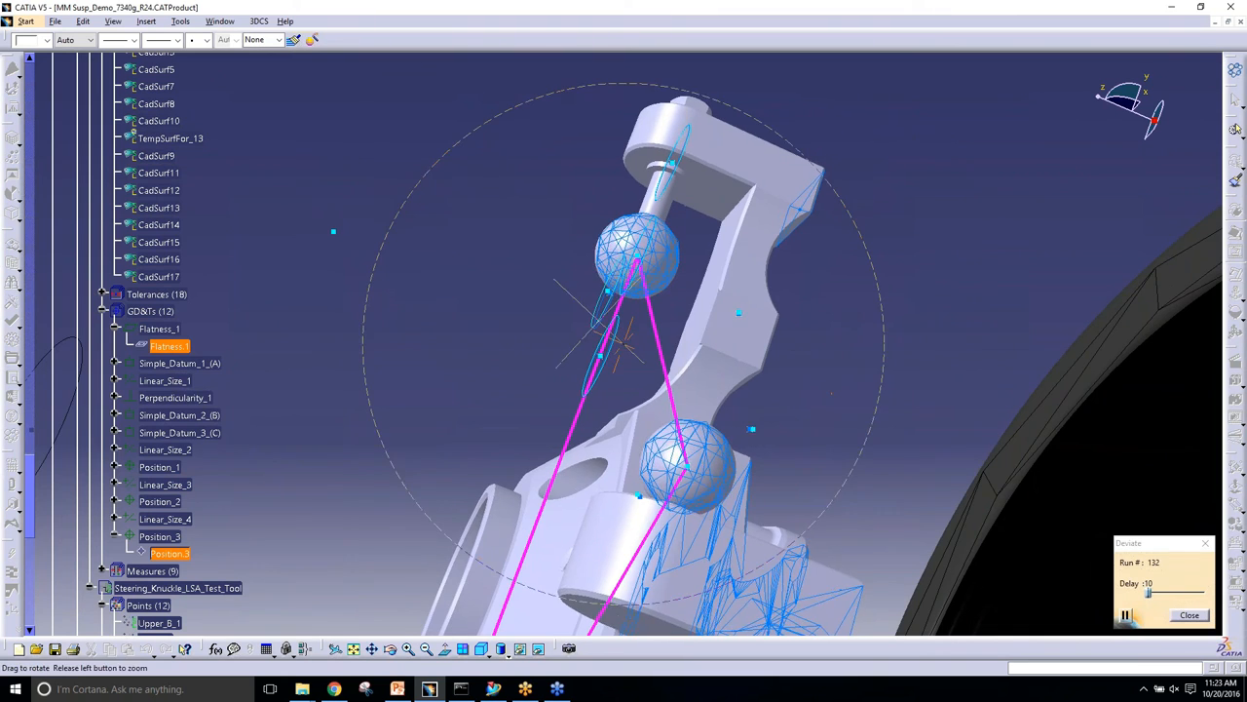